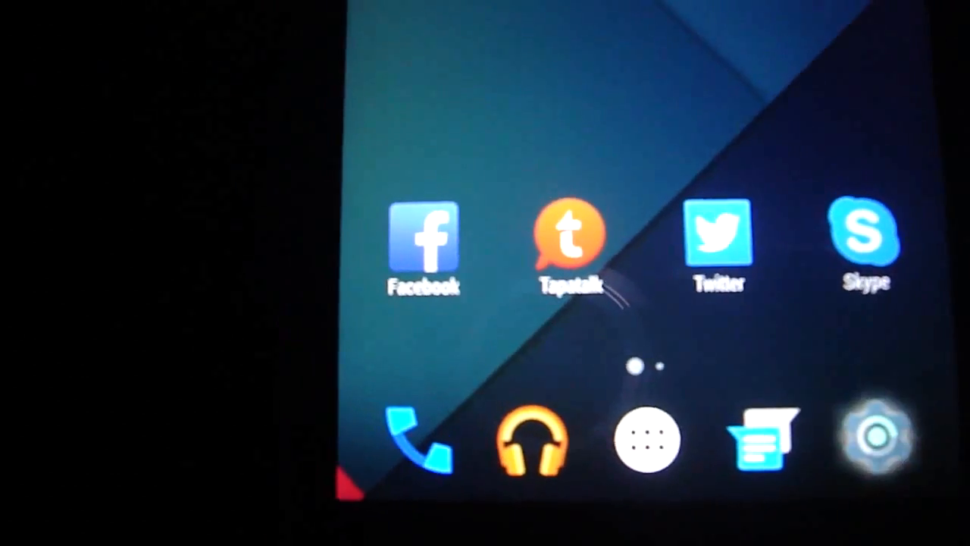
- Show About phone with model Rainbow, Android version L and kernel 3.4.67
{"action": "left_click", "coordinate": [880, 437]}
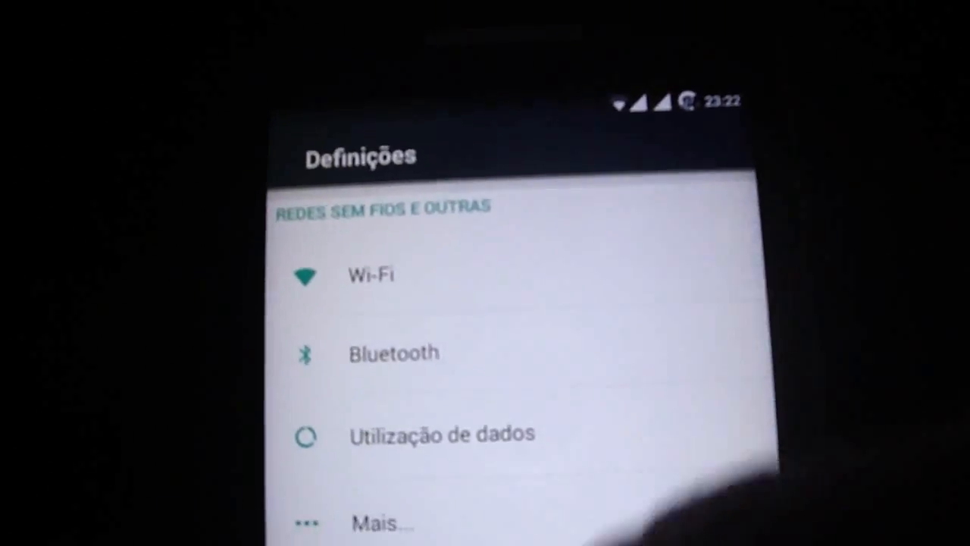
{"action": "scroll", "scroll_direction": "down", "scroll_amount": 3}
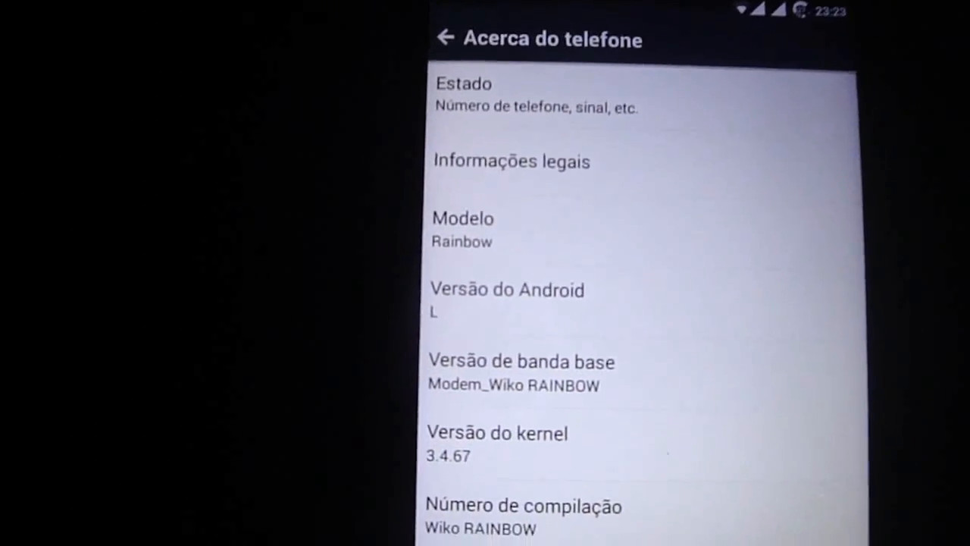
- Return to the main Settings list and scroll to the Pessoal section's language options
{"action": "left_click", "coordinate": [446, 40]}
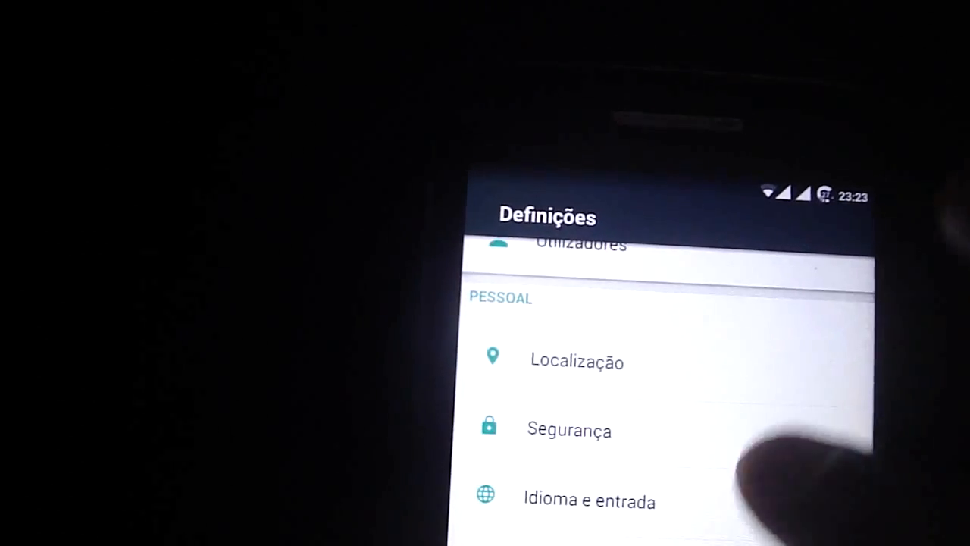
{"action": "scroll", "scroll_direction": "down", "scroll_amount": 3}
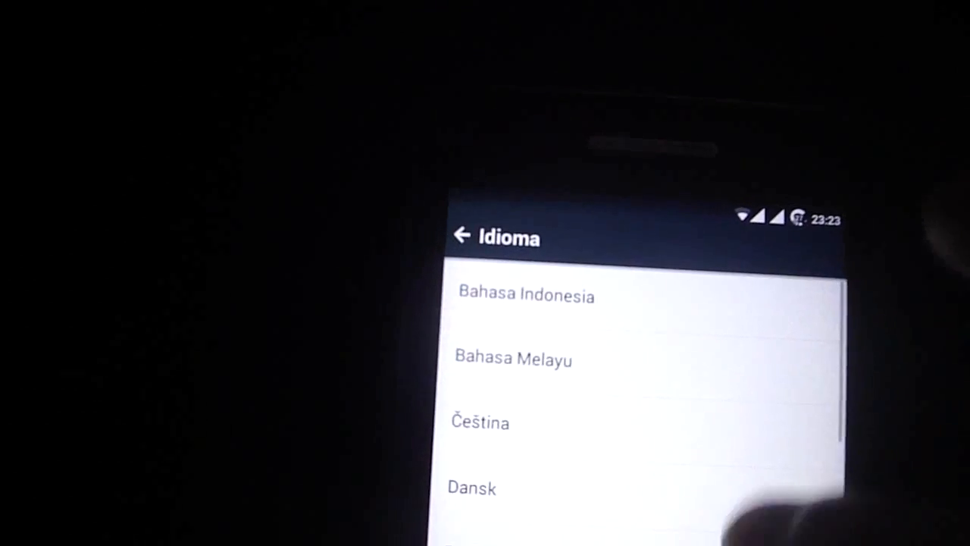
{"action": "scroll", "scroll_direction": "down", "scroll_amount": 3}
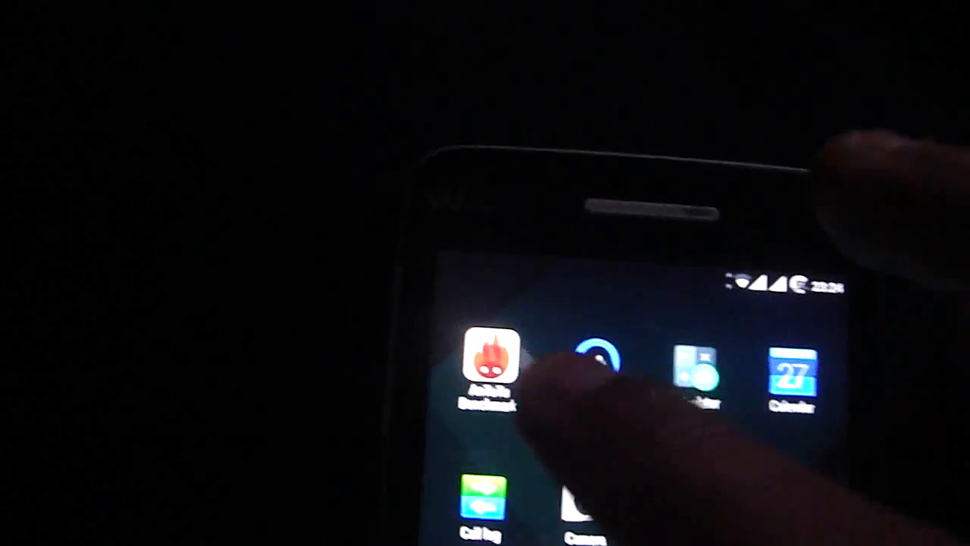
- Swipe the app drawer to the page with Messenger, MX Player, OfficeSuite, OGYouTube and Phone
{"action": "left_click", "coordinate": [489, 368]}
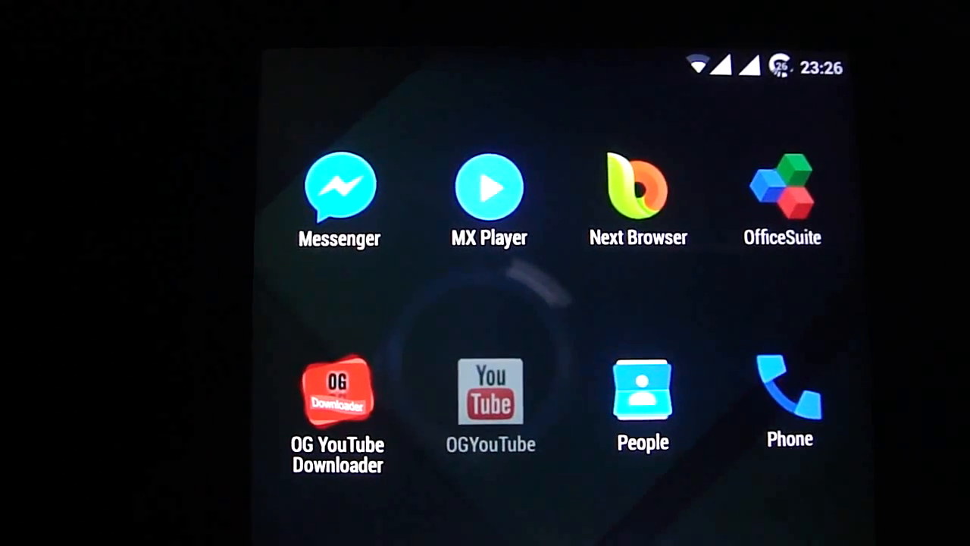
- Launch OGYouTube and browse down its What to watch feed
{"action": "left_click", "coordinate": [491, 391]}
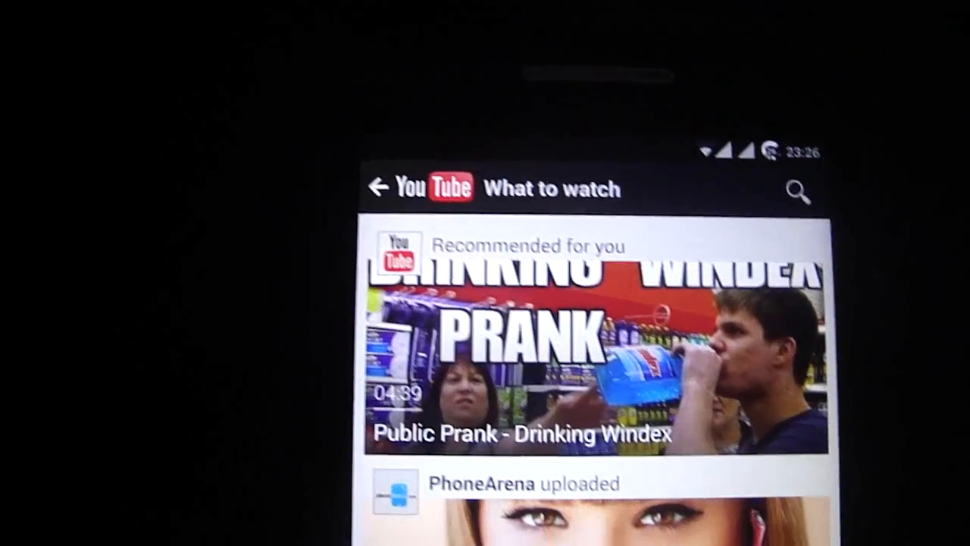
{"action": "scroll", "scroll_direction": "down", "scroll_amount": 3}
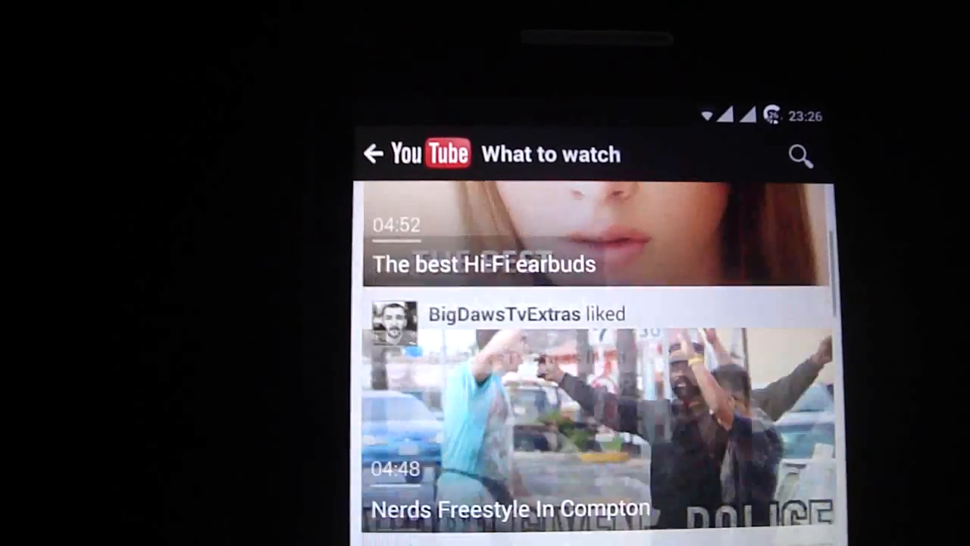
{"action": "scroll", "scroll_direction": "down", "scroll_amount": 3}
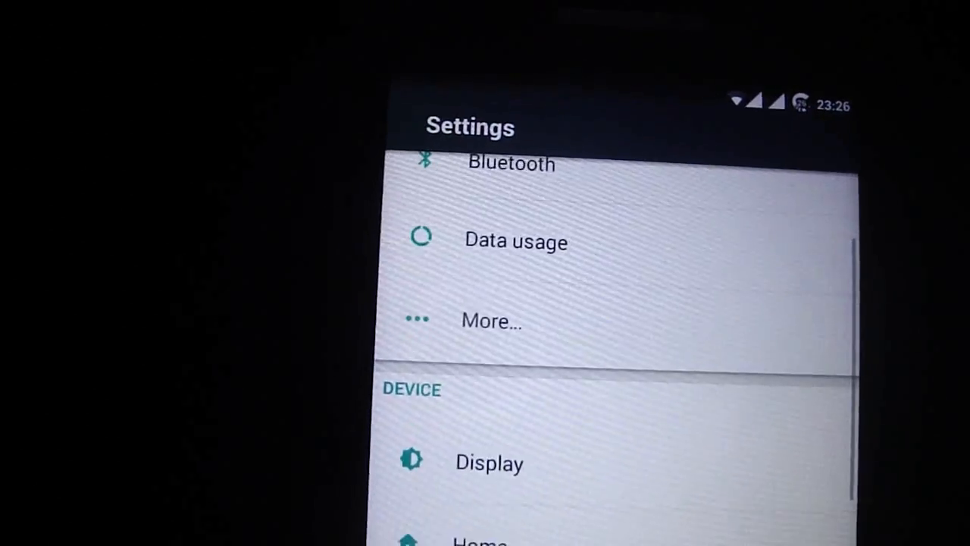
- View the Users page, then reach Advanced > About Rom for the Material ROM
{"action": "scroll", "scroll_direction": "down", "scroll_amount": 3}
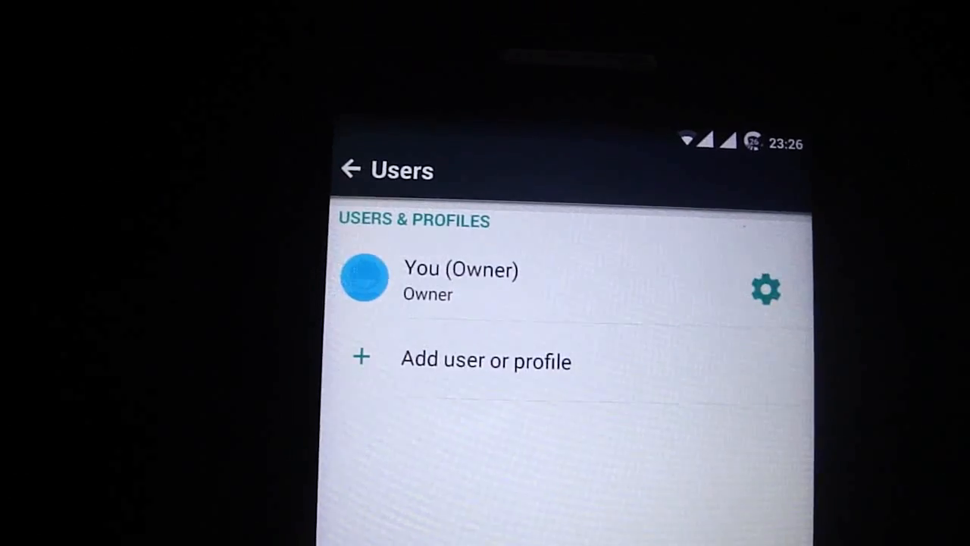
{"action": "left_click", "coordinate": [349, 168]}
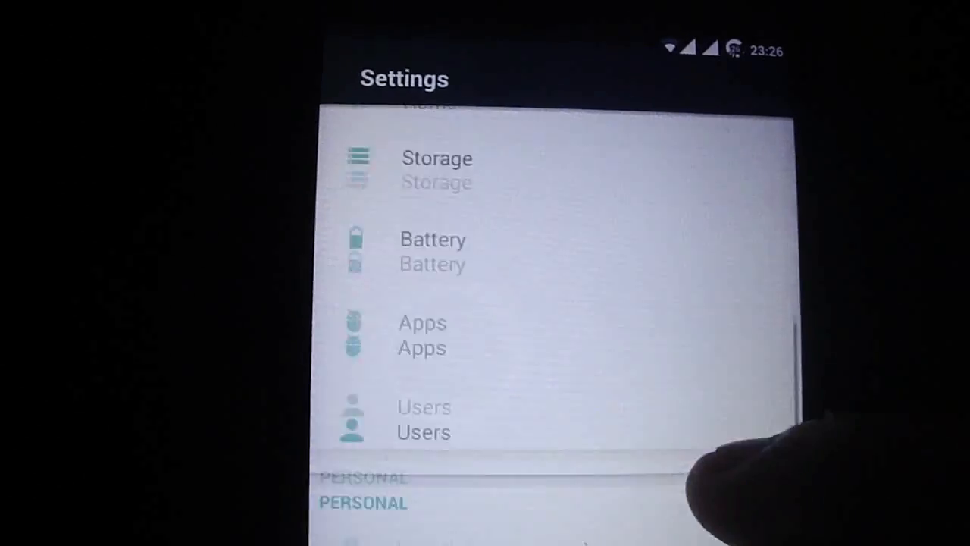
{"action": "scroll", "scroll_direction": "down", "scroll_amount": 3}
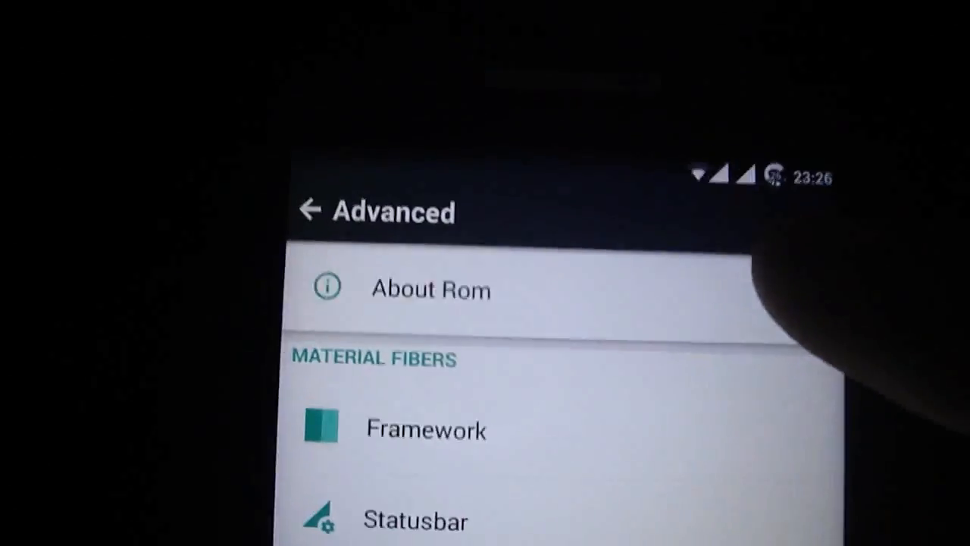
{"action": "left_click", "coordinate": [430, 288]}
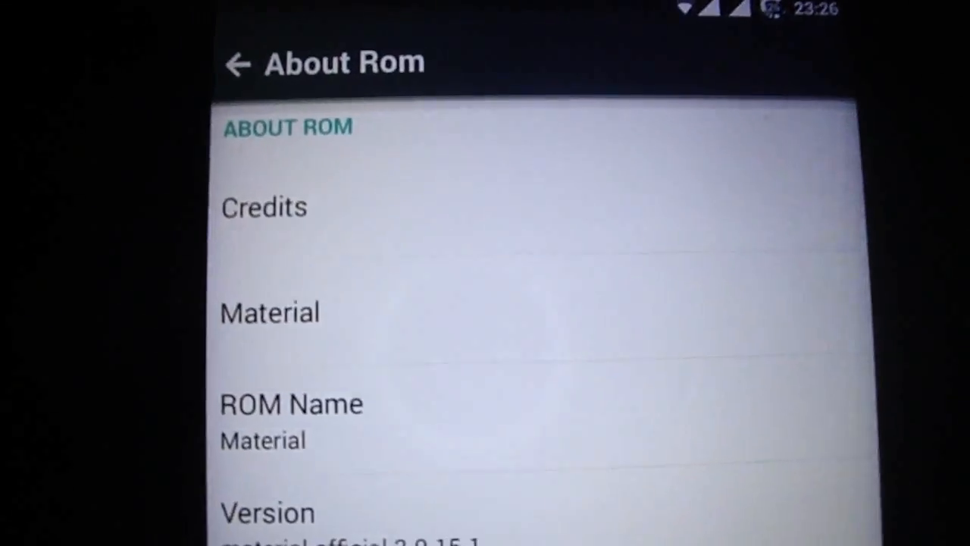
- View the ROM's Credits list and return to the About Rom page
{"action": "scroll", "scroll_direction": "down", "scroll_amount": 3}
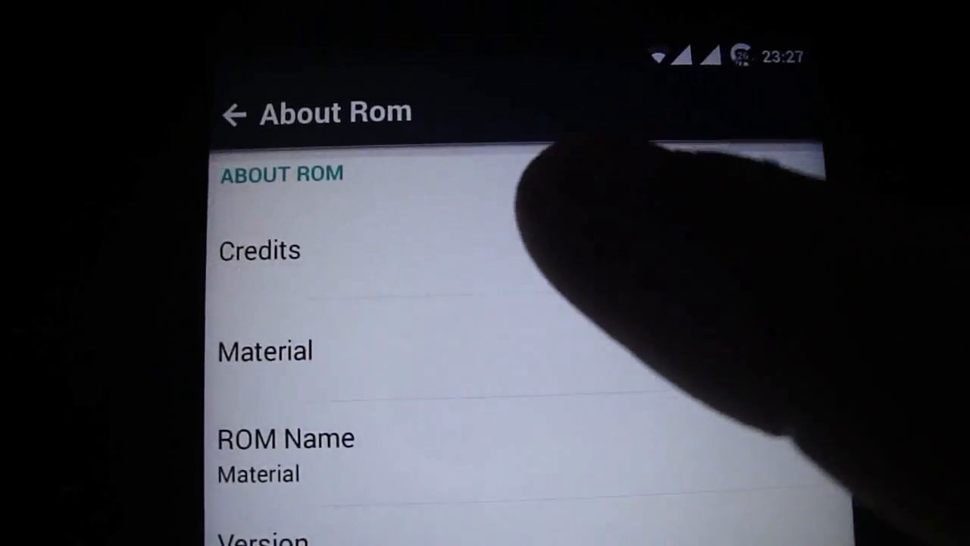
{"action": "left_click", "coordinate": [260, 250]}
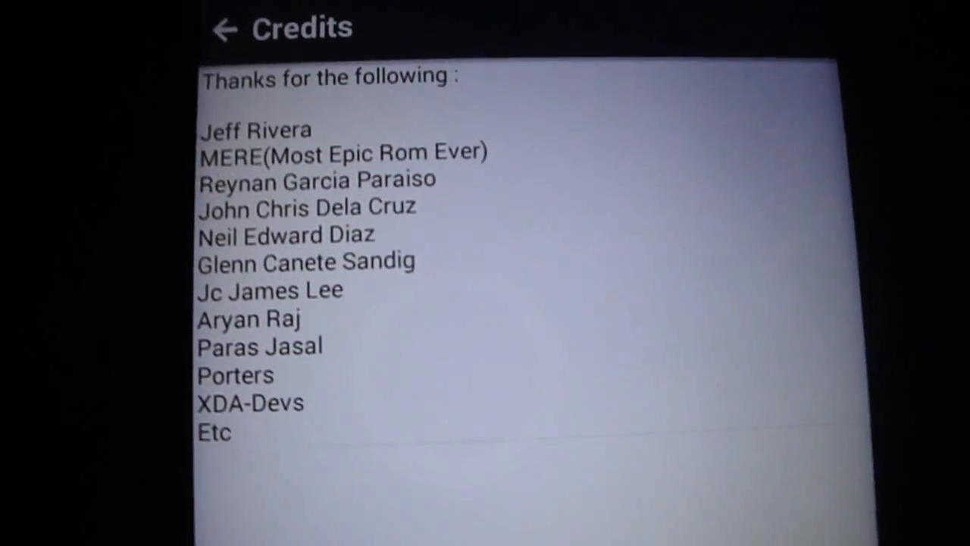
{"action": "left_click", "coordinate": [224, 27]}
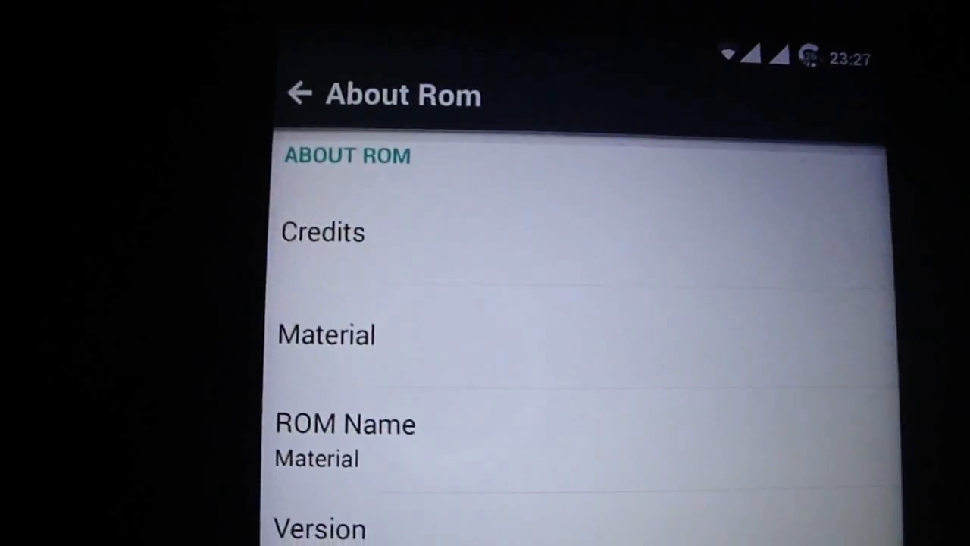
- Set the Framework ListView animation to Wave (left) and return to the Advanced settings
{"action": "scroll", "scroll_direction": "down", "scroll_amount": 3}
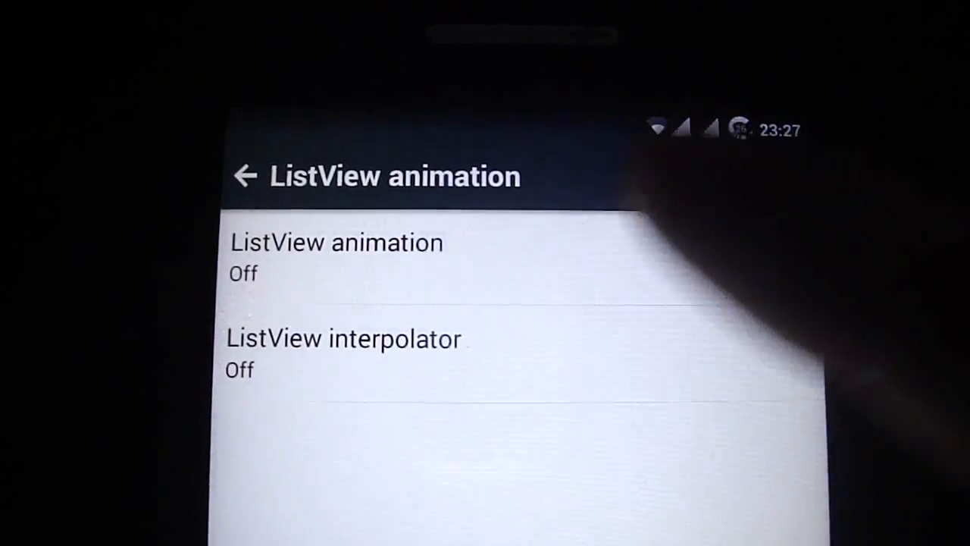
{"action": "left_click", "coordinate": [336, 258]}
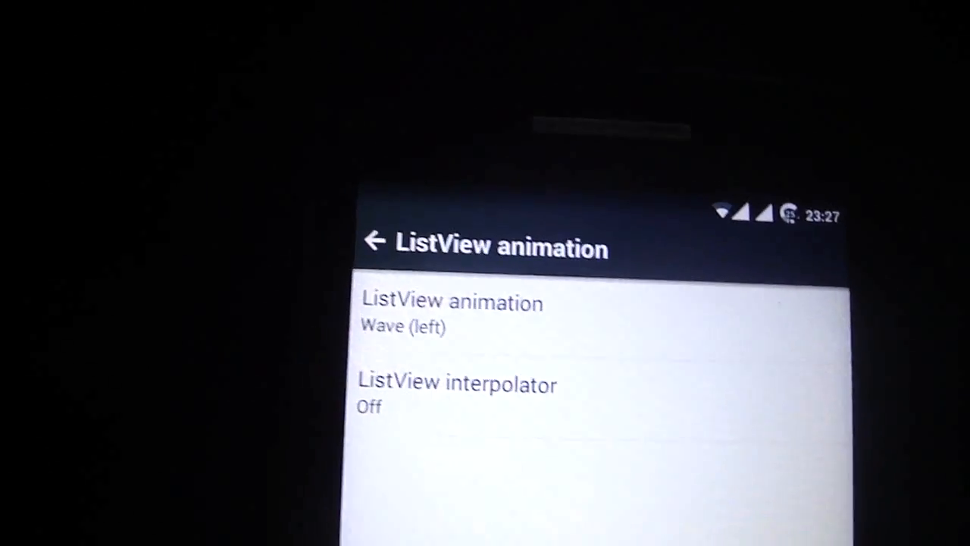
{"action": "left_click", "coordinate": [376, 240]}
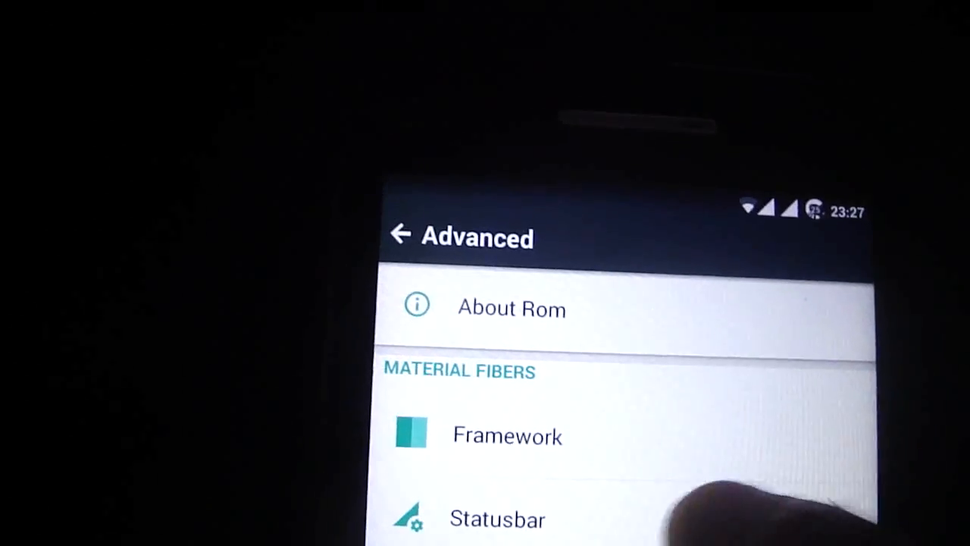
{"action": "left_click", "coordinate": [497, 518]}
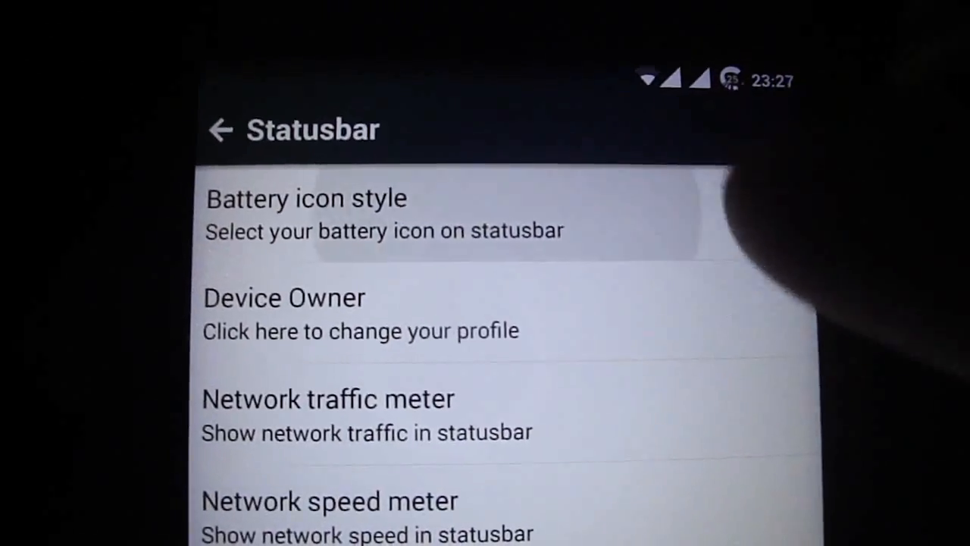
{"action": "left_click", "coordinate": [306, 213]}
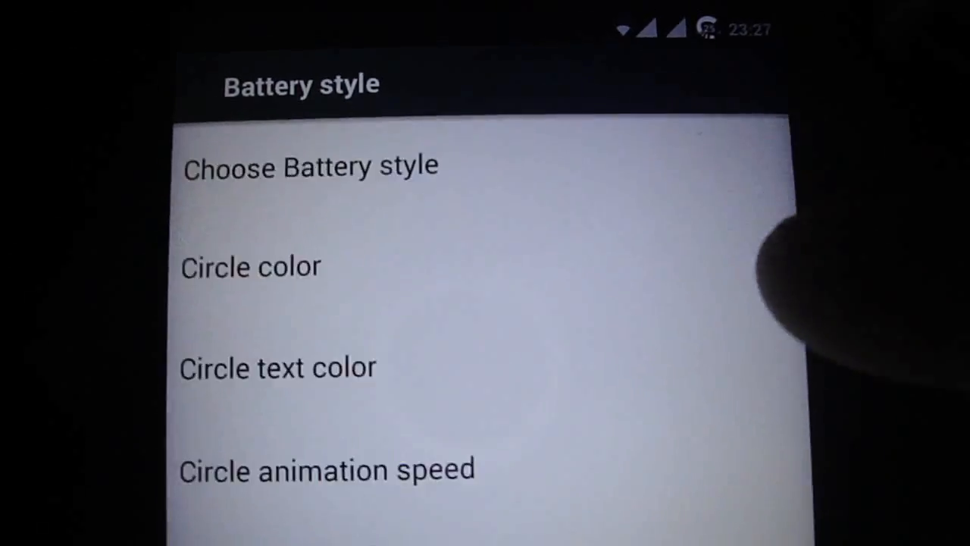
{"action": "left_click", "coordinate": [309, 165]}
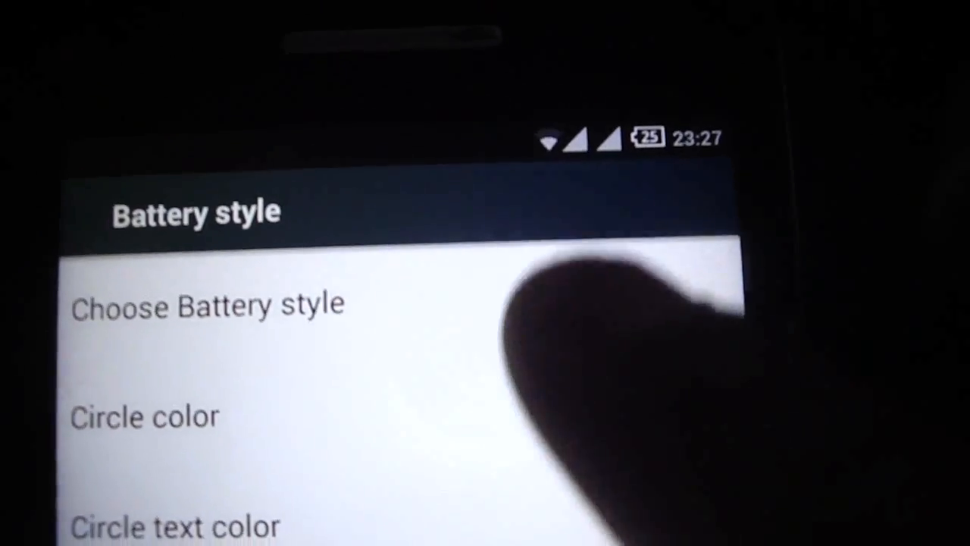
{"action": "scroll", "scroll_direction": "down", "scroll_amount": 3}
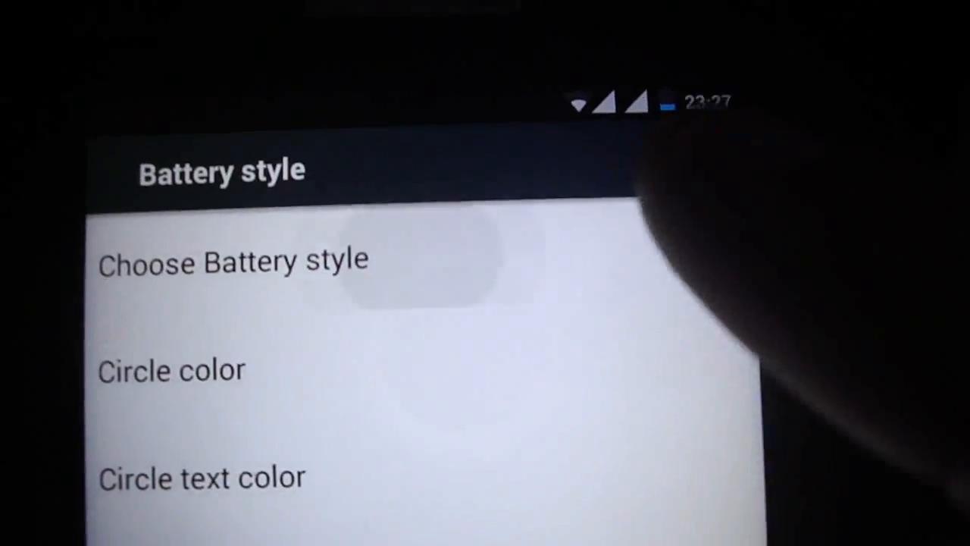
{"action": "left_click", "coordinate": [233, 260]}
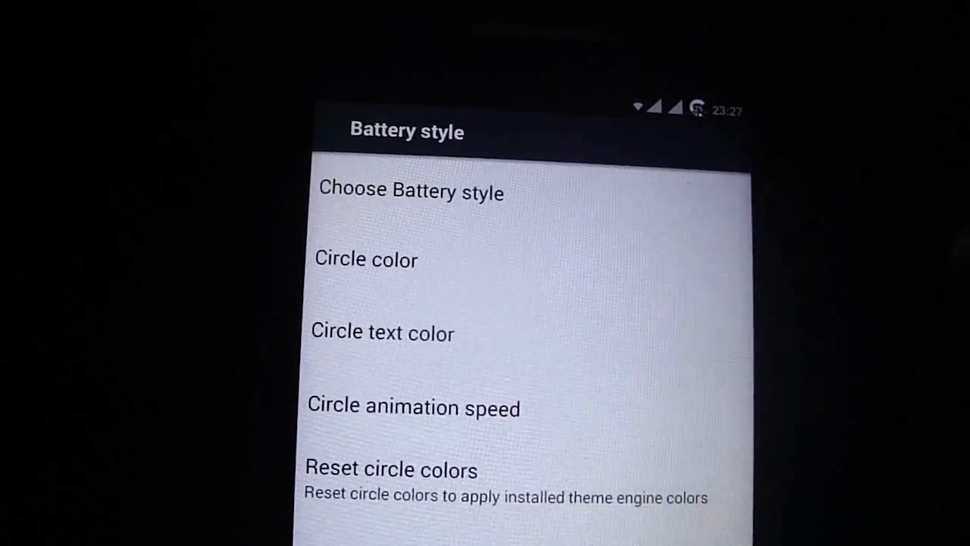
{"action": "left_click", "coordinate": [409, 191]}
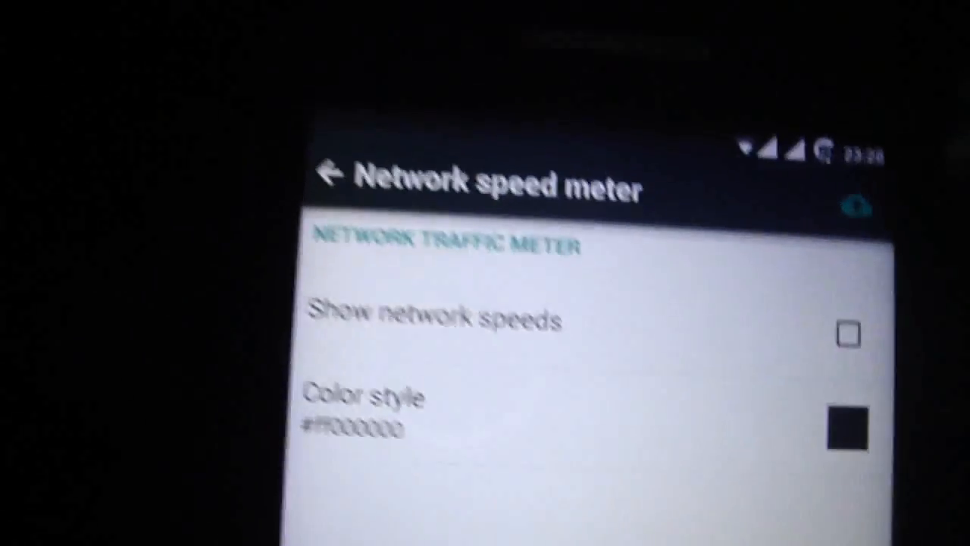
{"action": "left_click", "coordinate": [331, 175]}
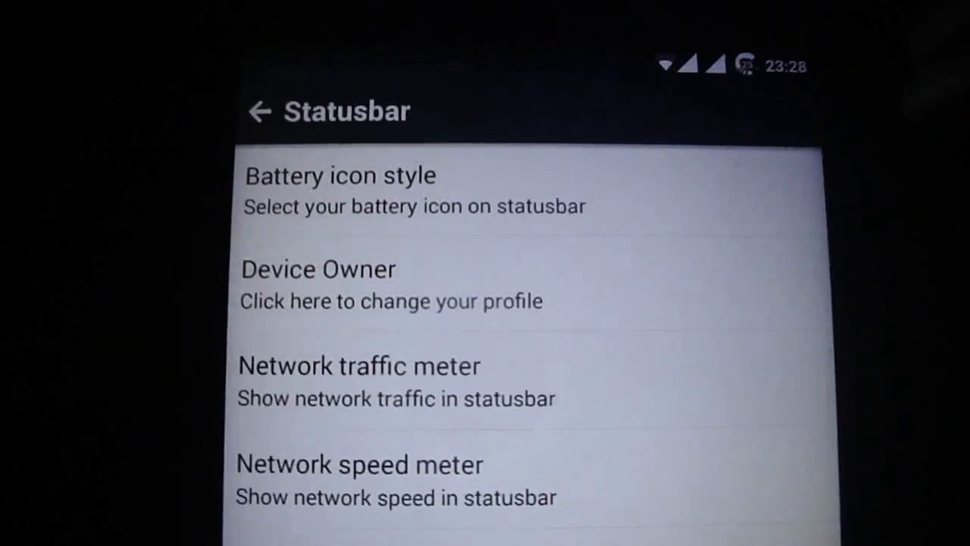
- Leave the Statusbar and Homescreen settings to reach CPU Control via Tools > Performance Control
{"action": "left_click", "coordinate": [261, 112]}
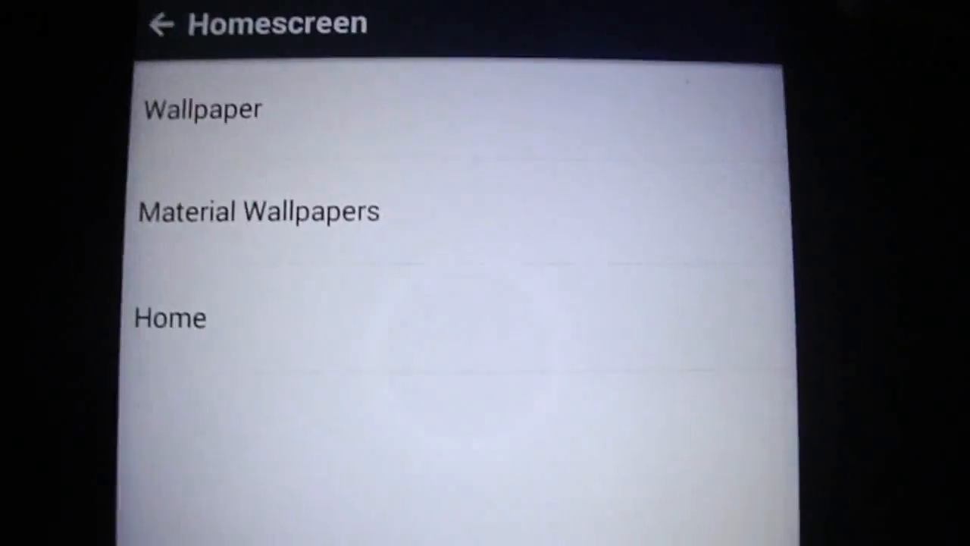
{"action": "left_click", "coordinate": [258, 211]}
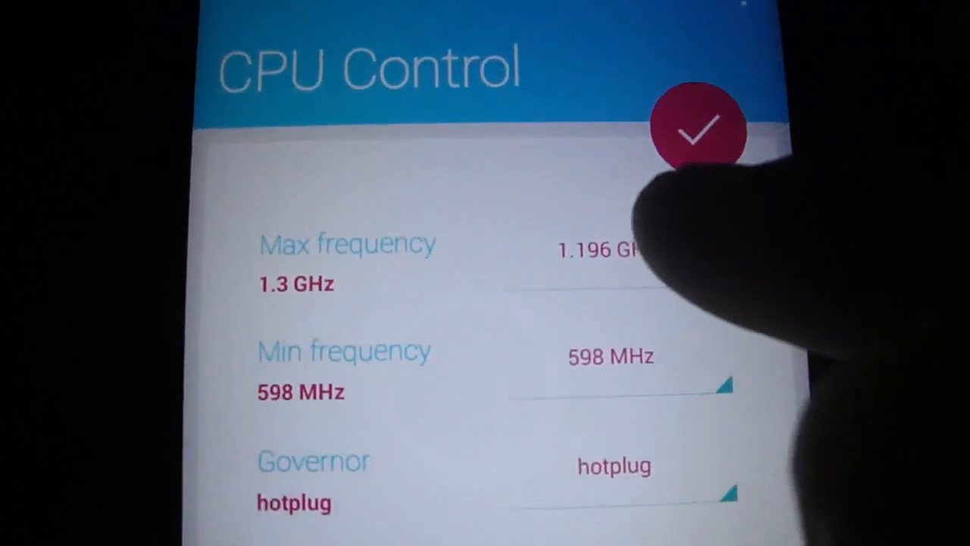
- Leave CPU Control and return to the Tools settings list
{"action": "scroll", "scroll_direction": "down", "scroll_amount": 3}
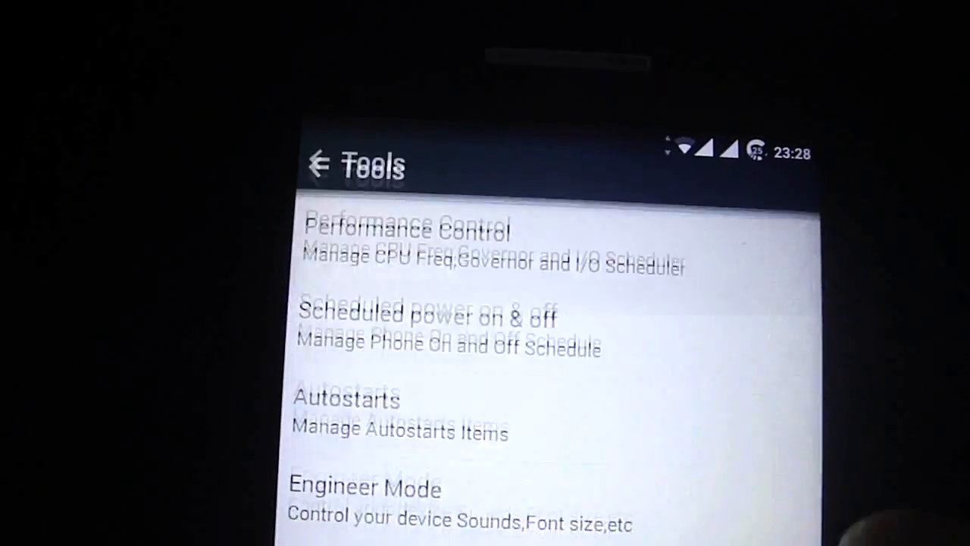
- View the Autostarts list (OGYouTube, KingRoot allowed) and go back out to the app drawer
{"action": "left_click", "coordinate": [346, 398]}
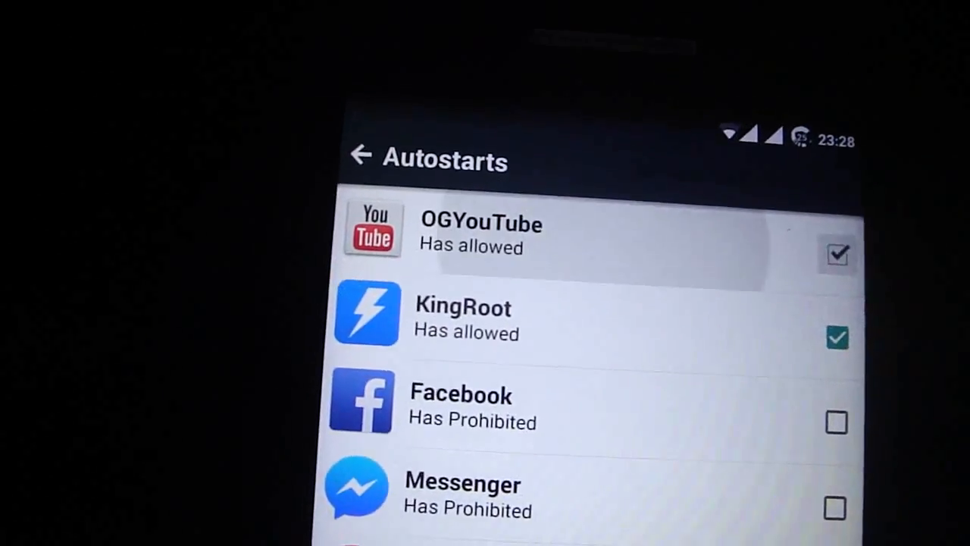
{"action": "left_click", "coordinate": [360, 155]}
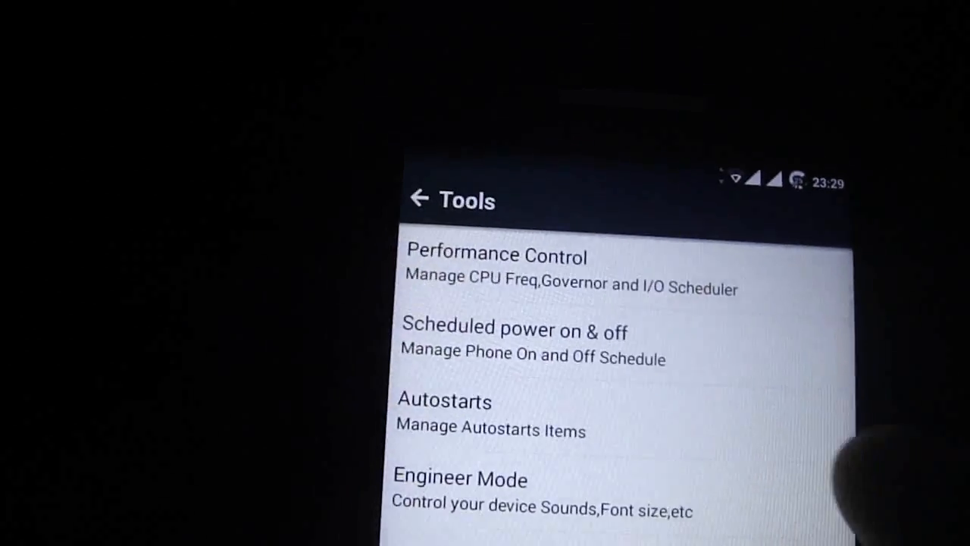
{"action": "left_click", "coordinate": [459, 479]}
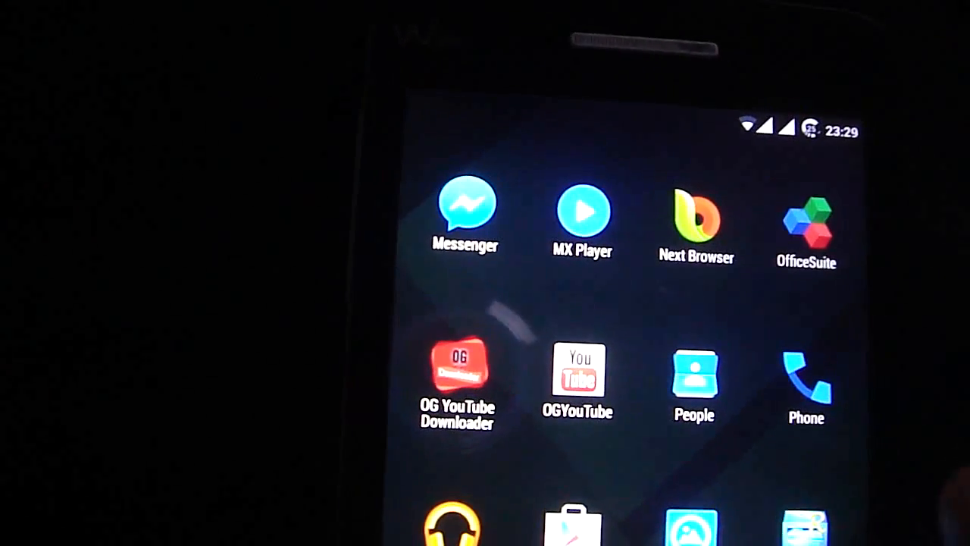
- Scroll the app drawer past Gallery, Gmail, Google and Greenify and launch Settings
{"action": "scroll", "scroll_direction": "down", "scroll_amount": 3}
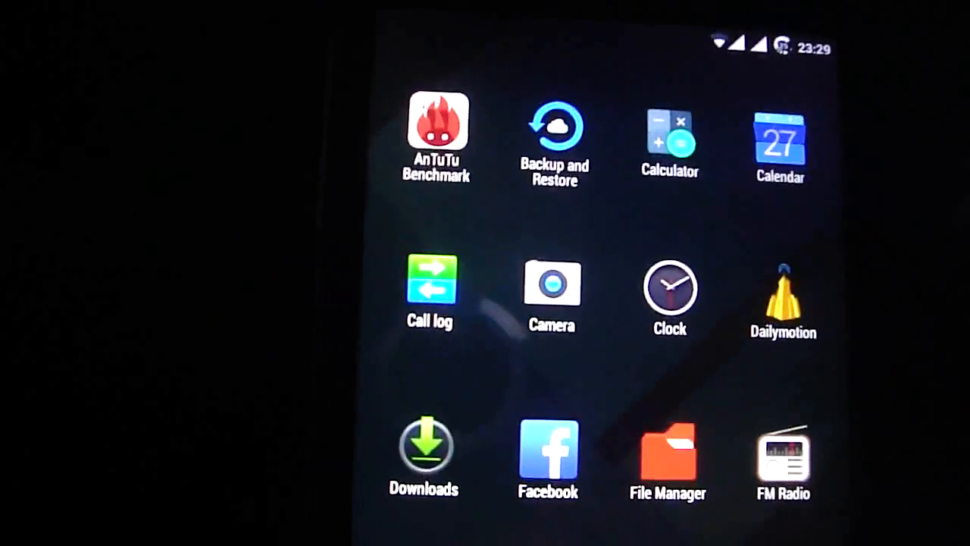
{"action": "scroll", "scroll_direction": "down", "scroll_amount": 3}
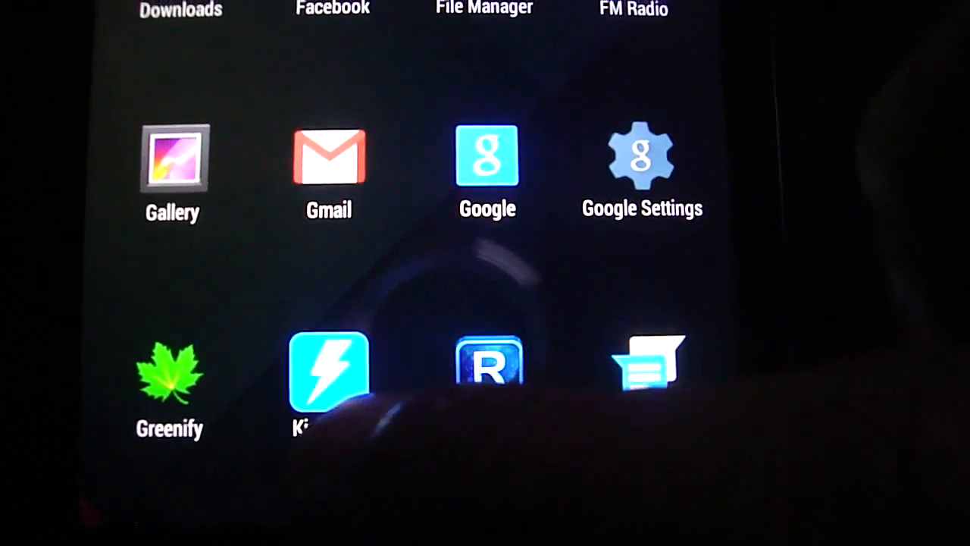
{"action": "left_click", "coordinate": [328, 371]}
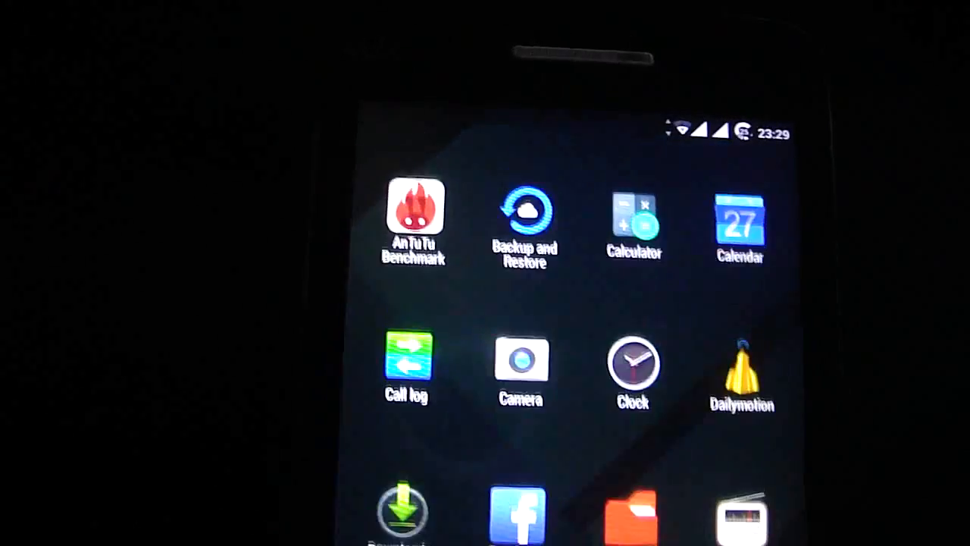
{"action": "left_click", "coordinate": [415, 212]}
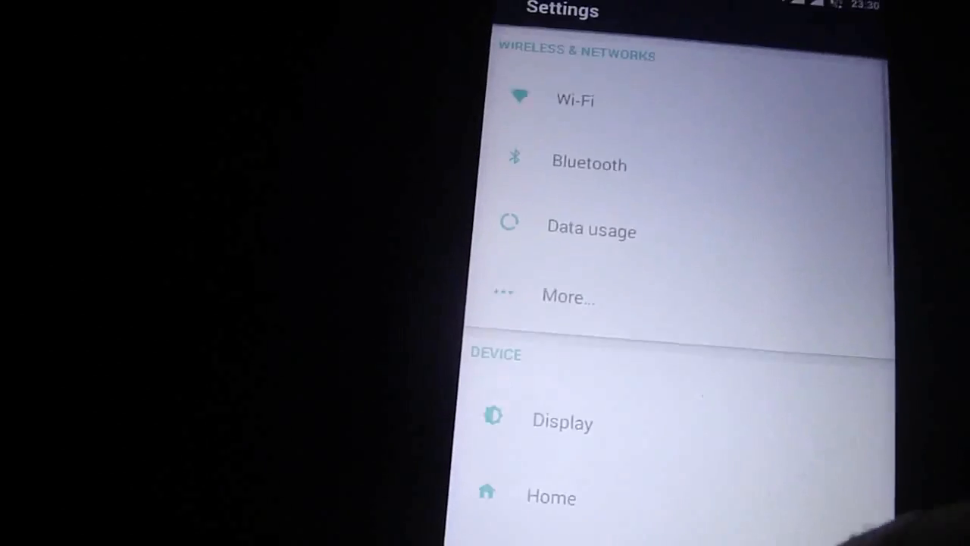
- Start the Lollipop flying game from the easter egg's lollipop, beginning at score 0
{"action": "scroll", "scroll_direction": "down", "scroll_amount": 3}
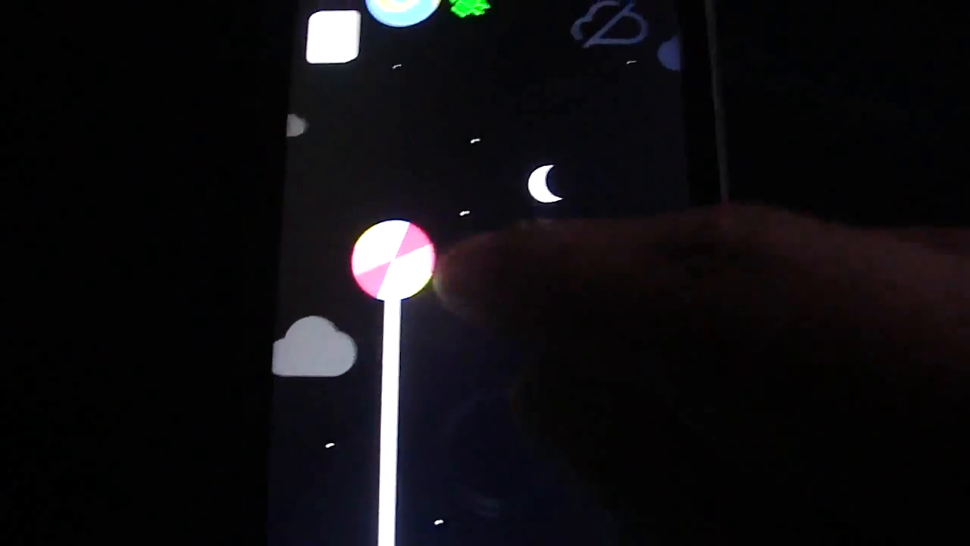
{"action": "left_click", "coordinate": [391, 261]}
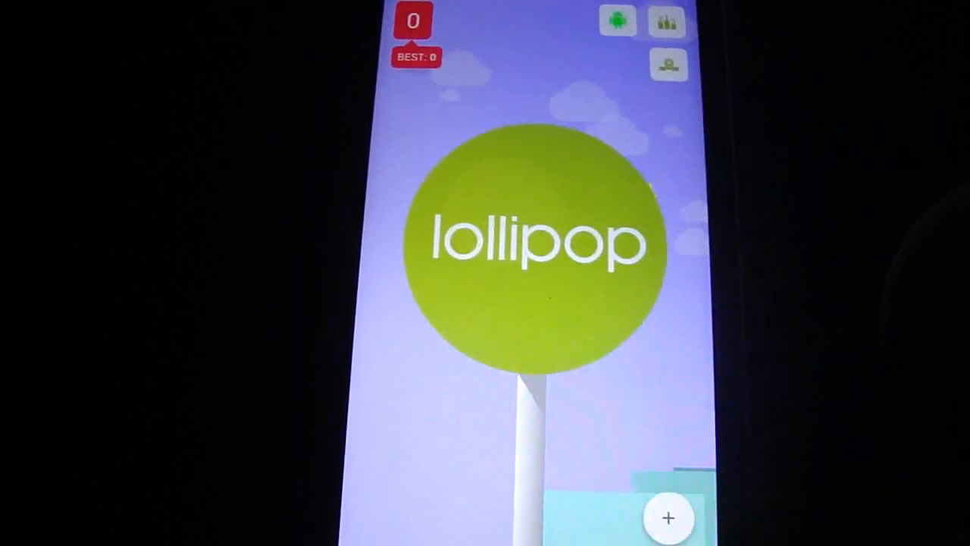